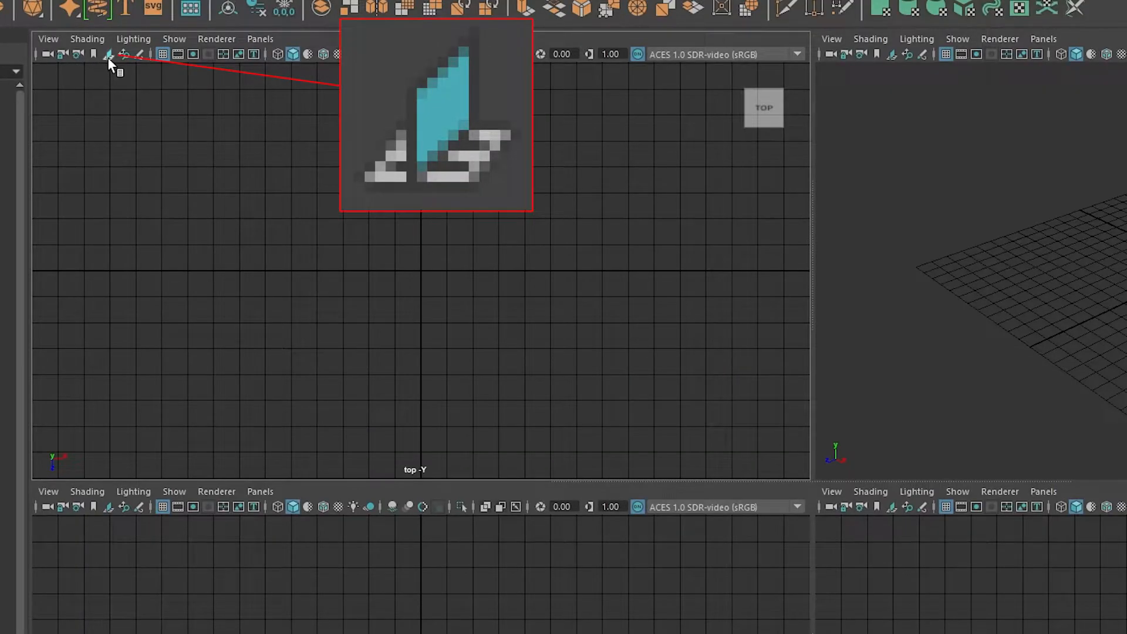
Step: Import Top.png as a motorcycle blueprint image plane in the top view
{"action": "left_click", "coordinate": [108, 54]}
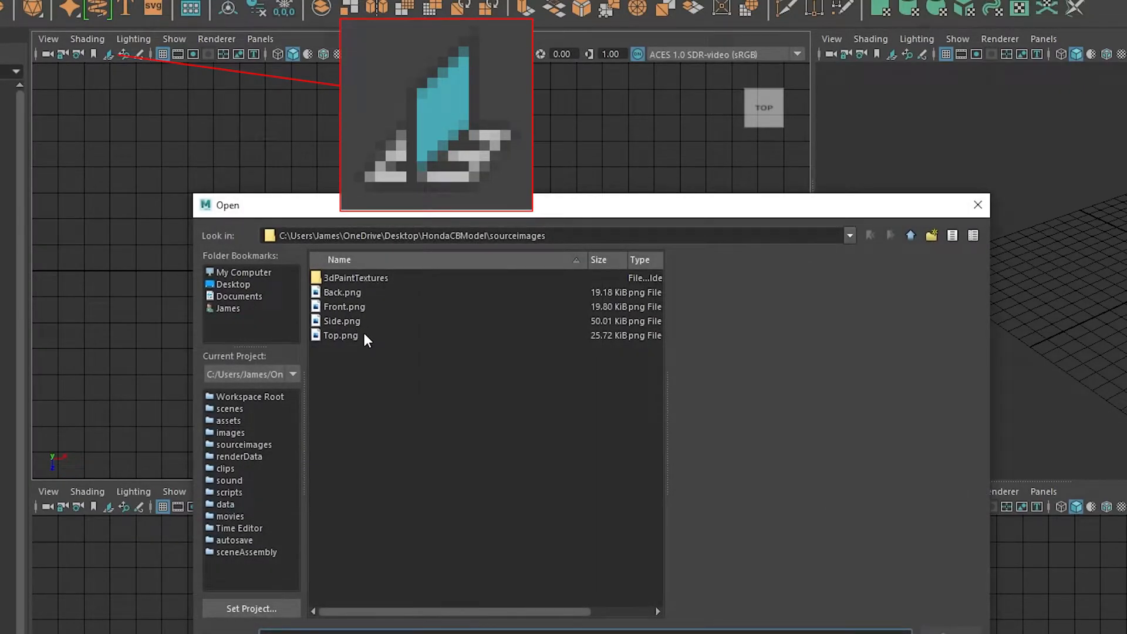
{"action": "double_click", "coordinate": [340, 335]}
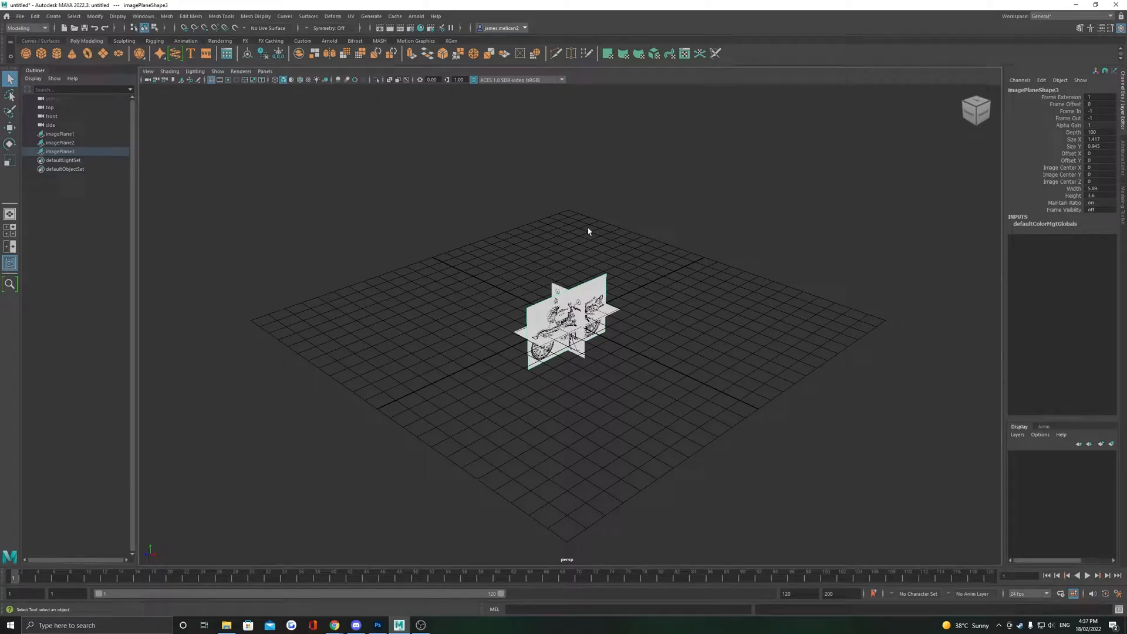
Step: Switch to Back View and import Back.png as the rear image plane
{"action": "key", "text": "space"}
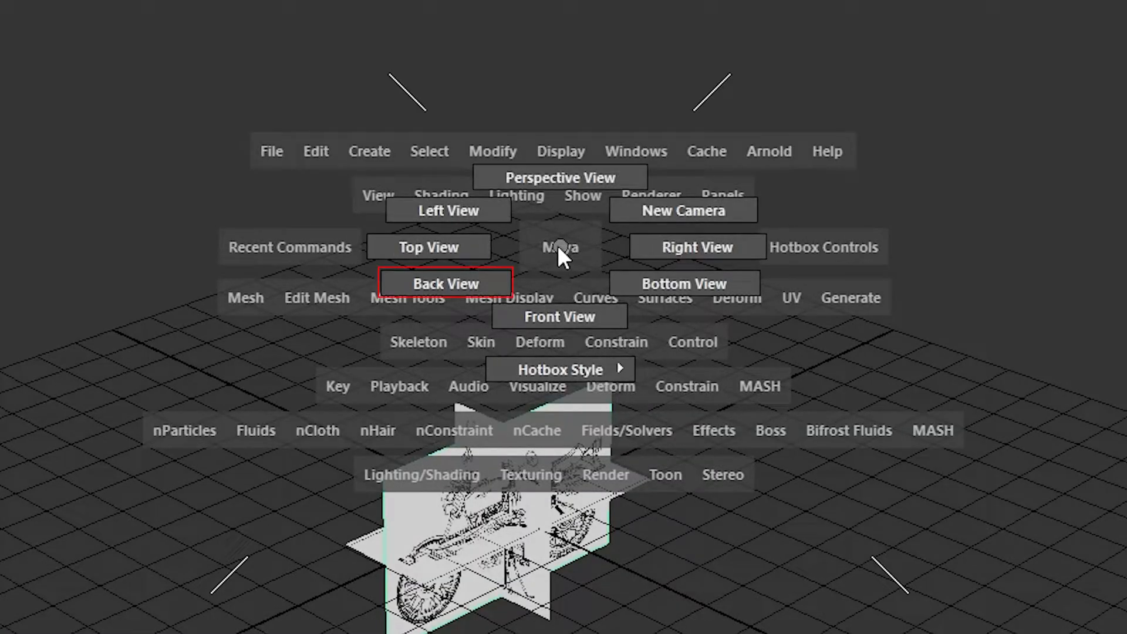
{"action": "left_click", "coordinate": [445, 282]}
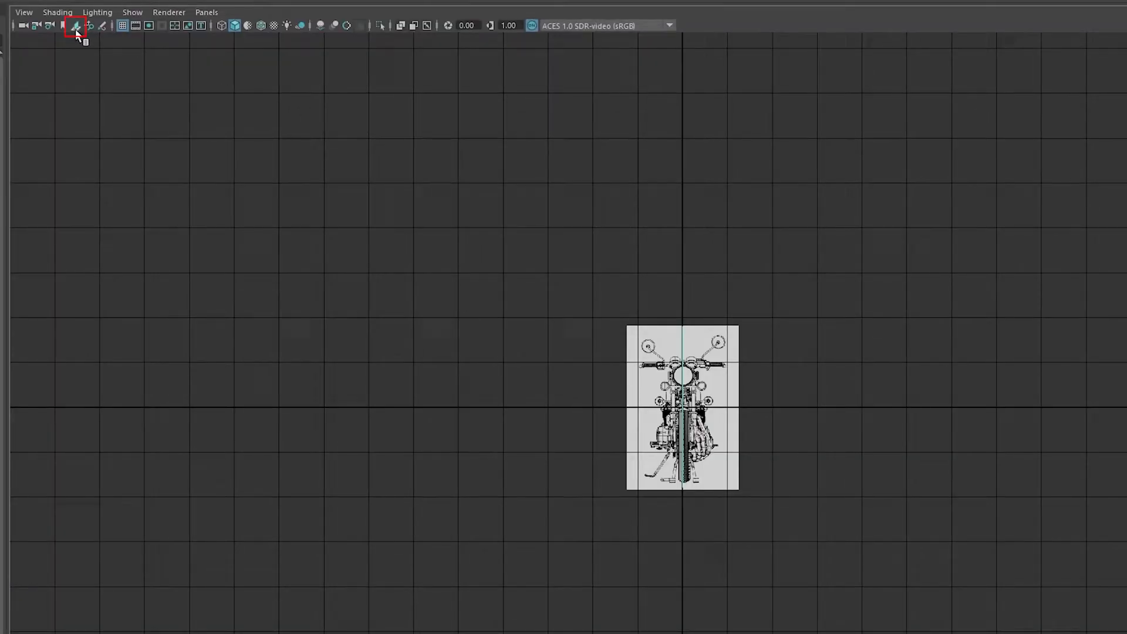
{"action": "left_click", "coordinate": [75, 25]}
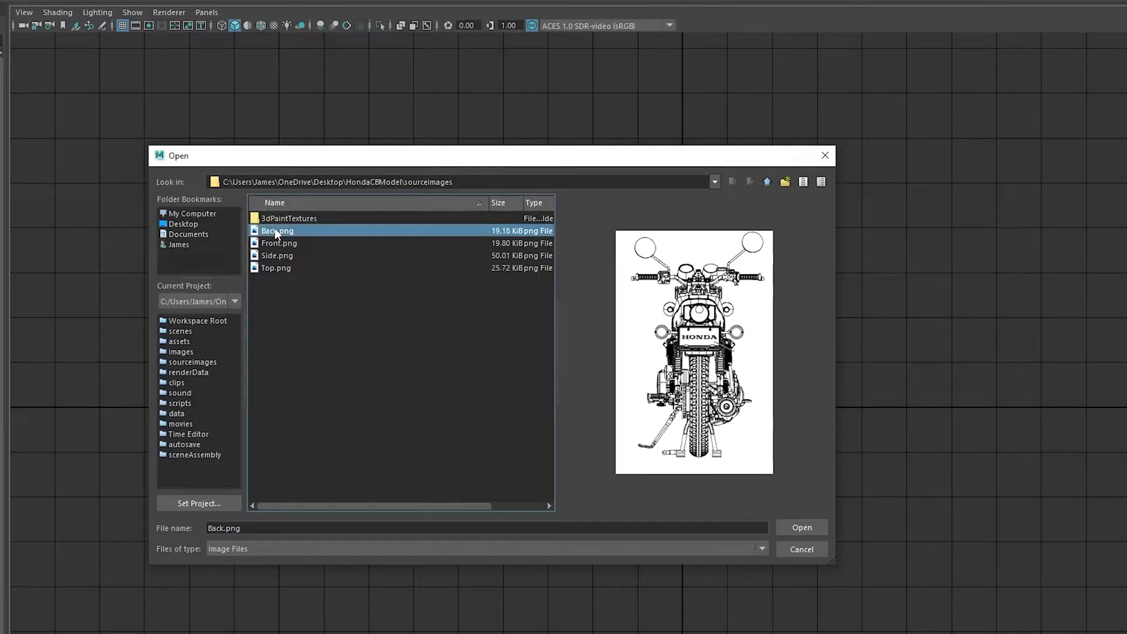
{"action": "left_click", "coordinate": [801, 527]}
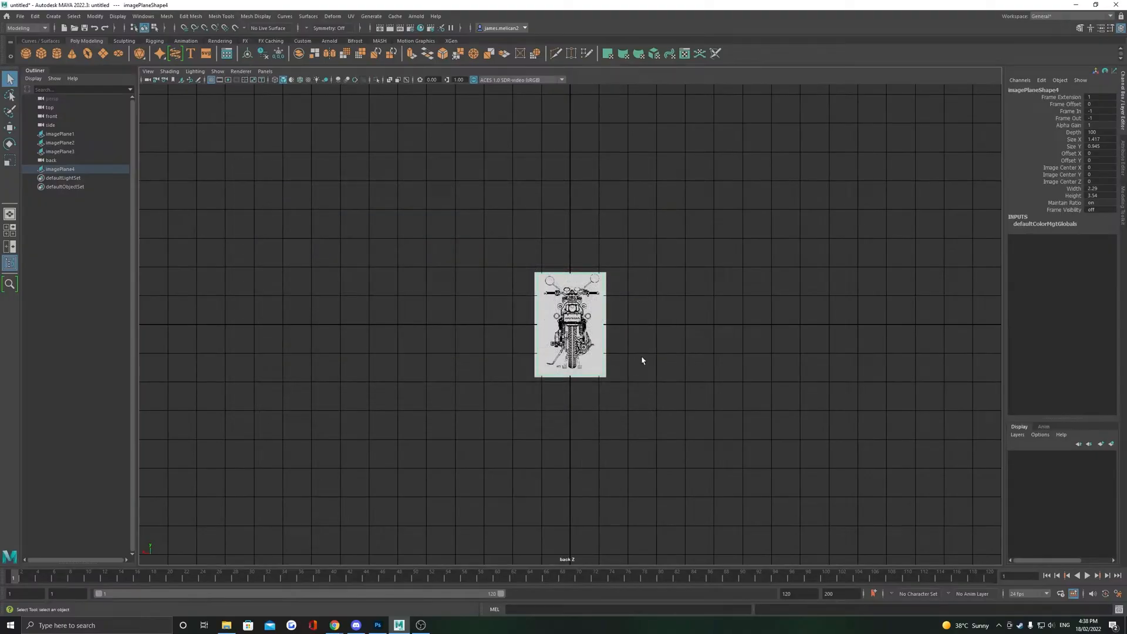
{"action": "key", "text": "space"}
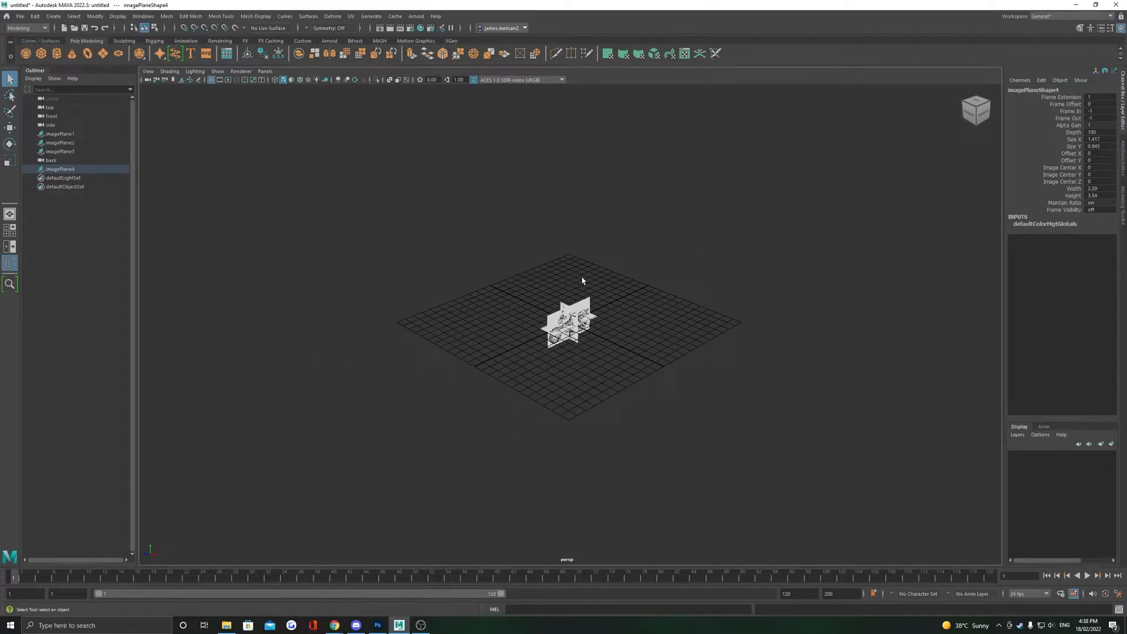
Step: Show imagePlane4's Image Plane Attributes, with Alpha Gain at 1.000
{"action": "left_click", "coordinate": [58, 151]}
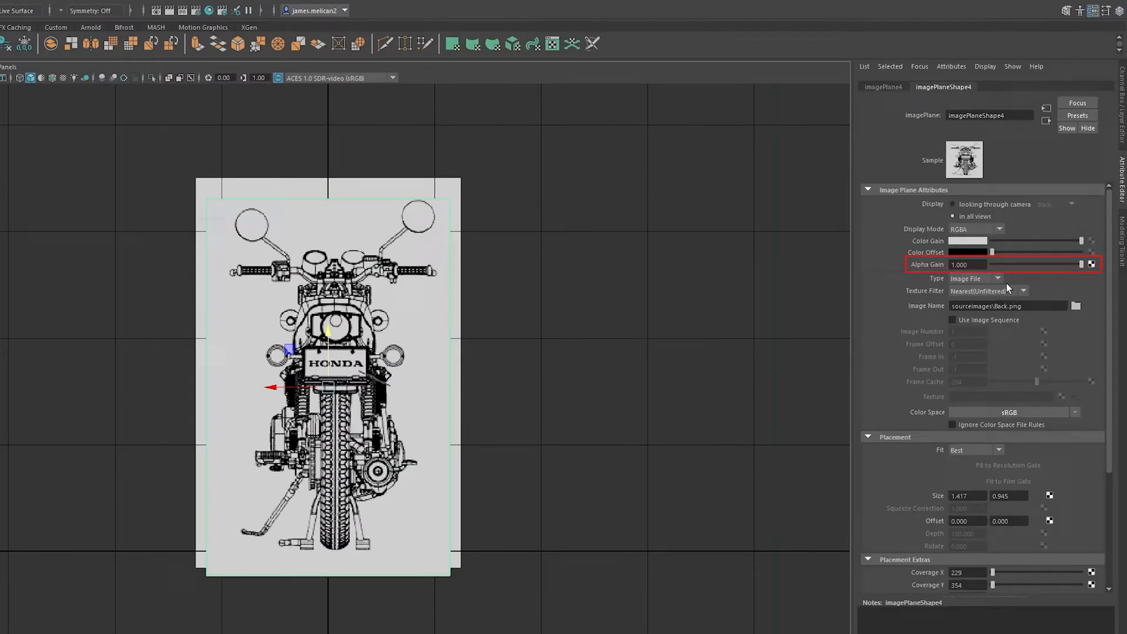
{"action": "left_click_drag", "start_coordinate": [1082, 264], "coordinate": [1038, 265]}
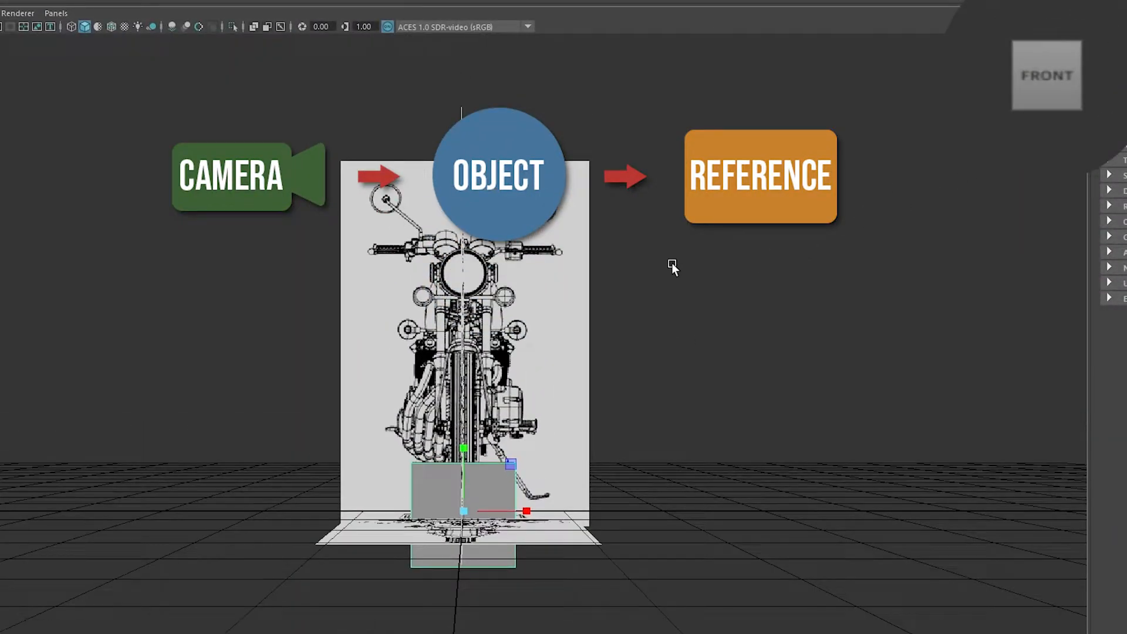
Step: Orbit with the ViewCube to check the spaced-apart side and top planes
{"action": "left_click", "coordinate": [1046, 74]}
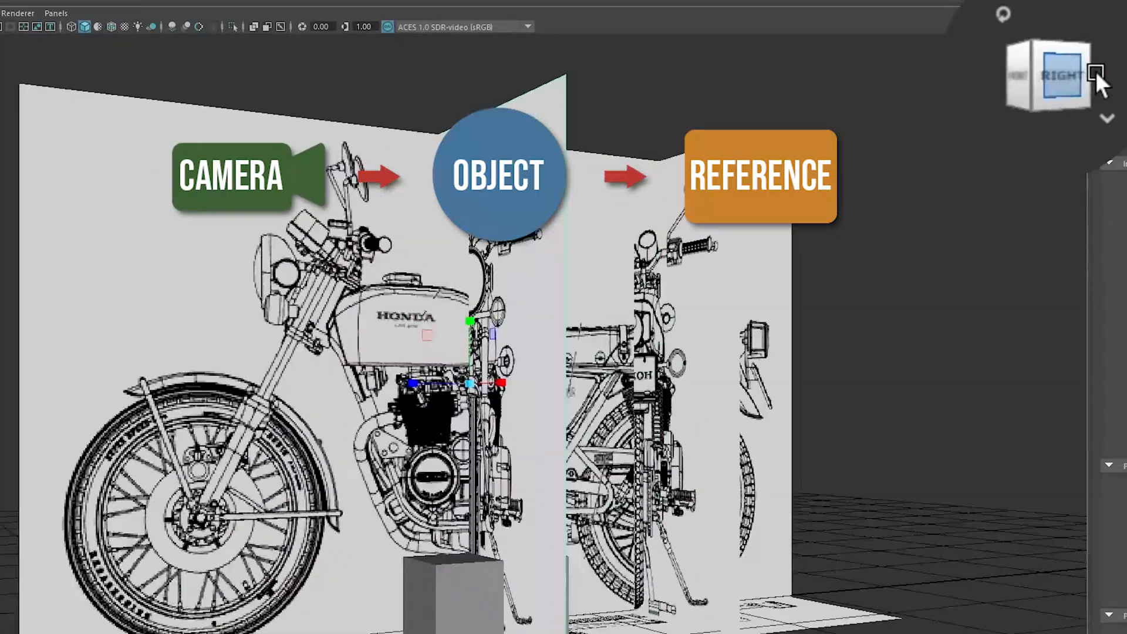
{"action": "left_click", "coordinate": [1092, 71]}
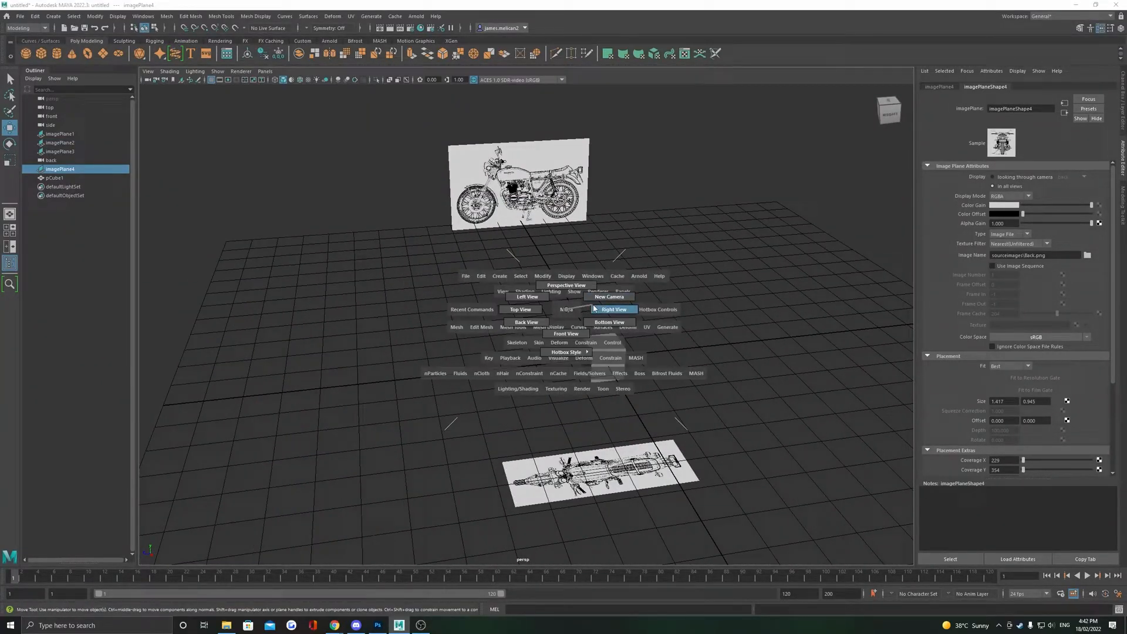
Step: Switch to Right View, then Back View, checking the cube against each blueprint
{"action": "left_click", "coordinate": [612, 310]}
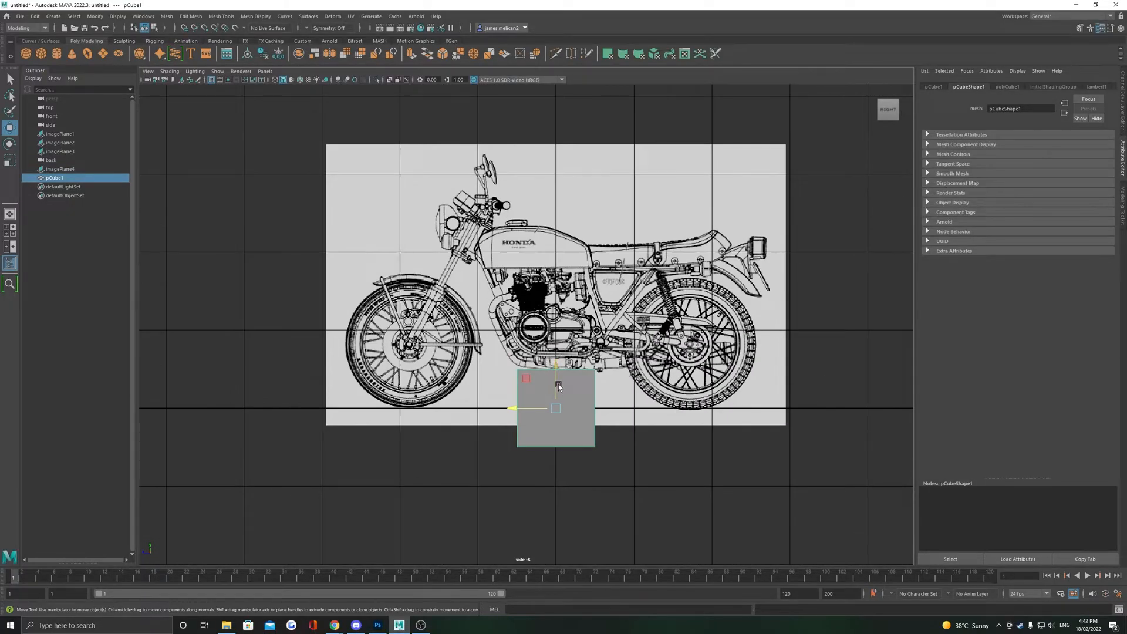
{"action": "key", "text": "space"}
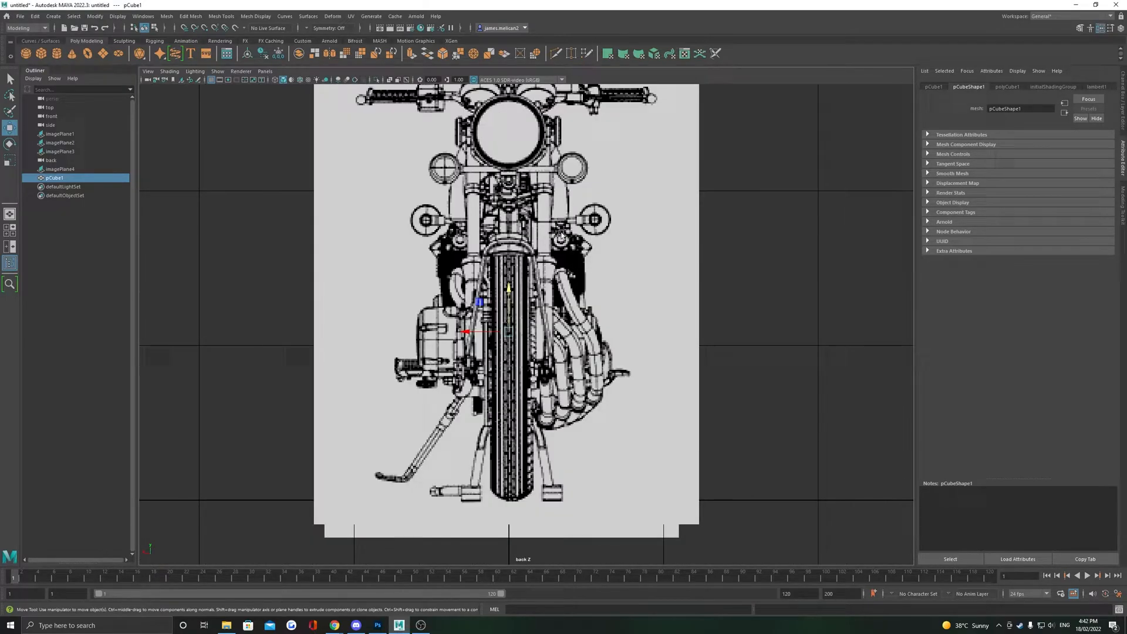
{"action": "key", "text": "space"}
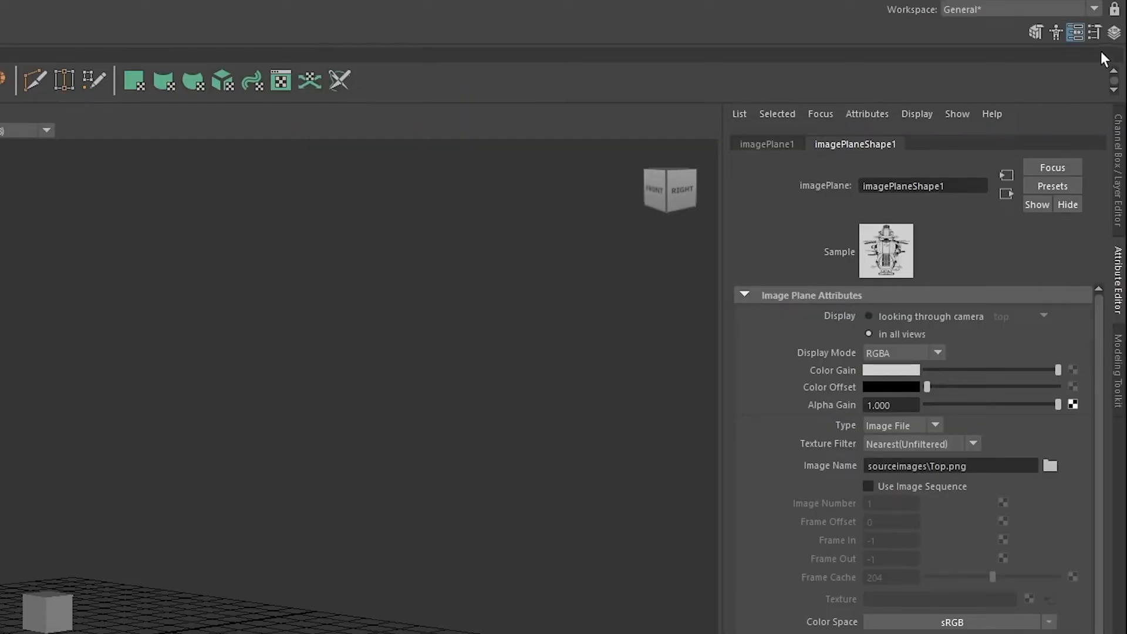
Step: Put the selection in a new display layer named References, set to reference mode
{"action": "left_click", "coordinate": [1113, 32]}
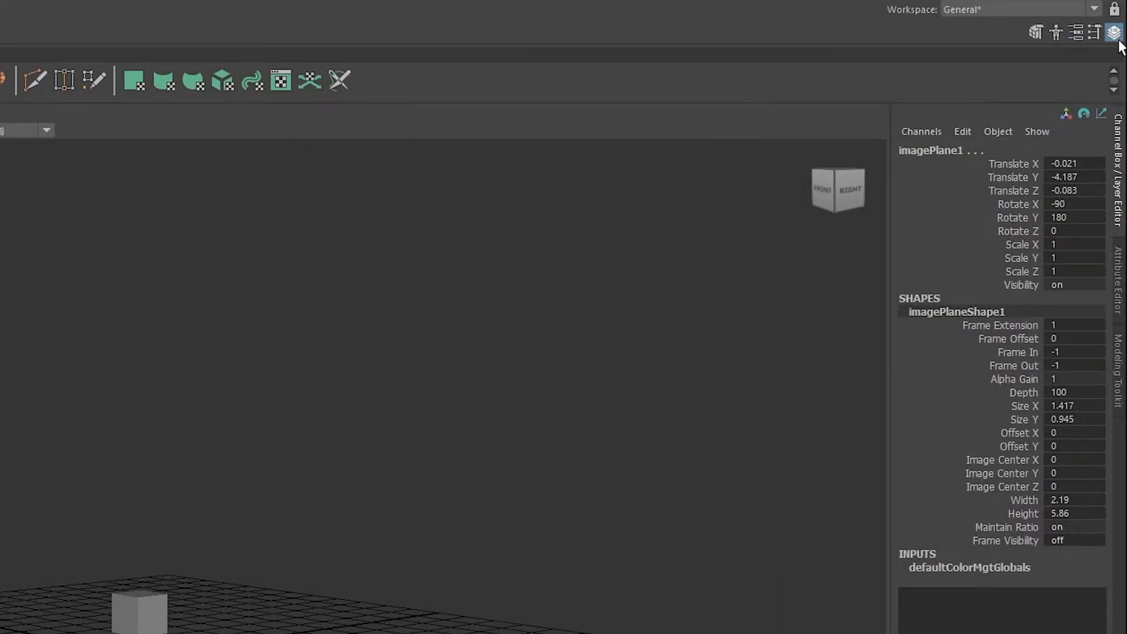
{"action": "left_click", "coordinate": [1113, 33]}
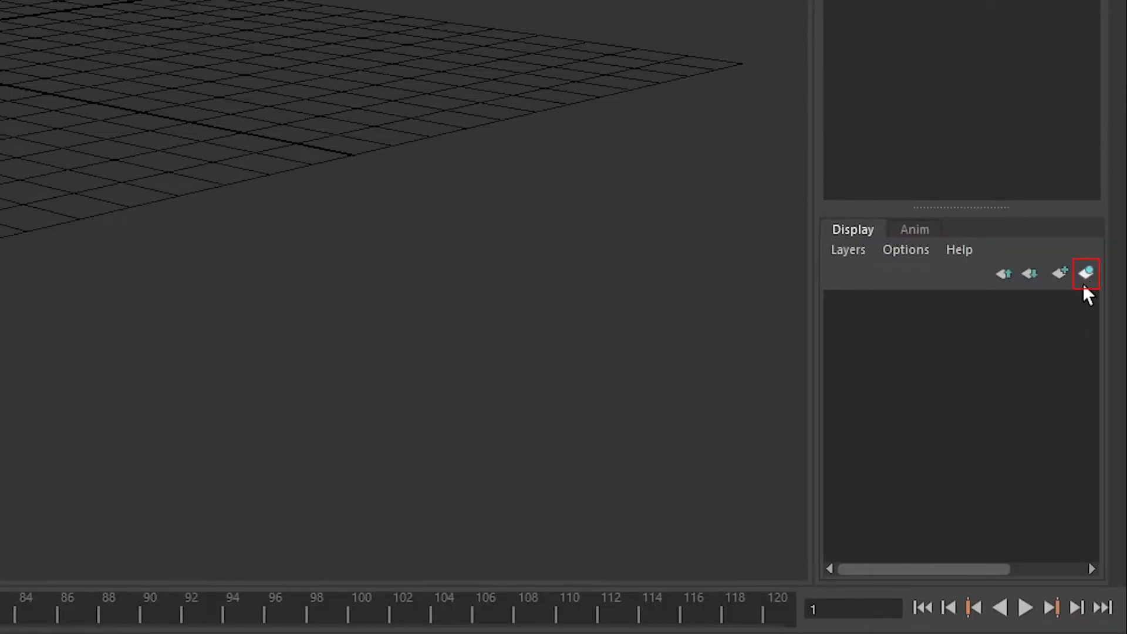
{"action": "left_click", "coordinate": [1085, 273]}
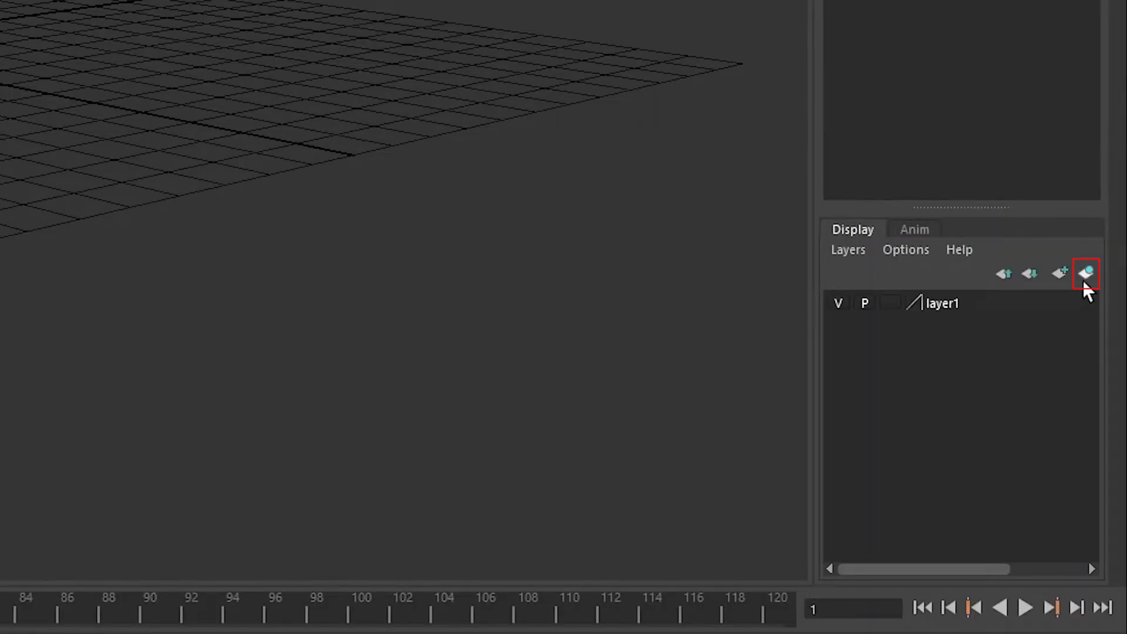
{"action": "left_click", "coordinate": [1085, 273]}
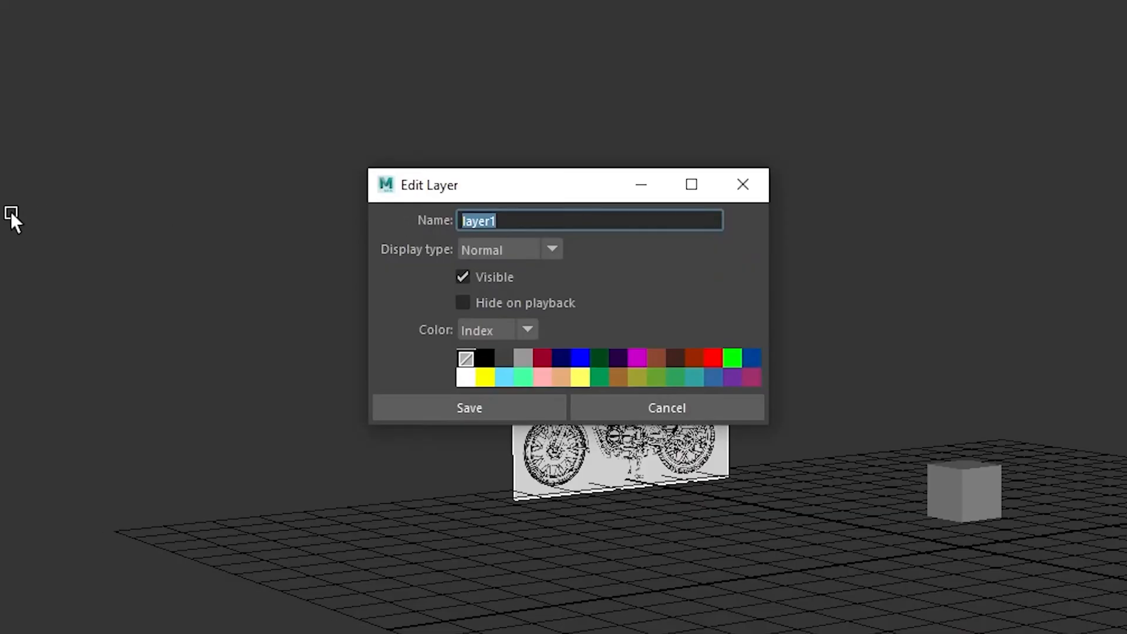
{"action": "type", "text": "Rere"}
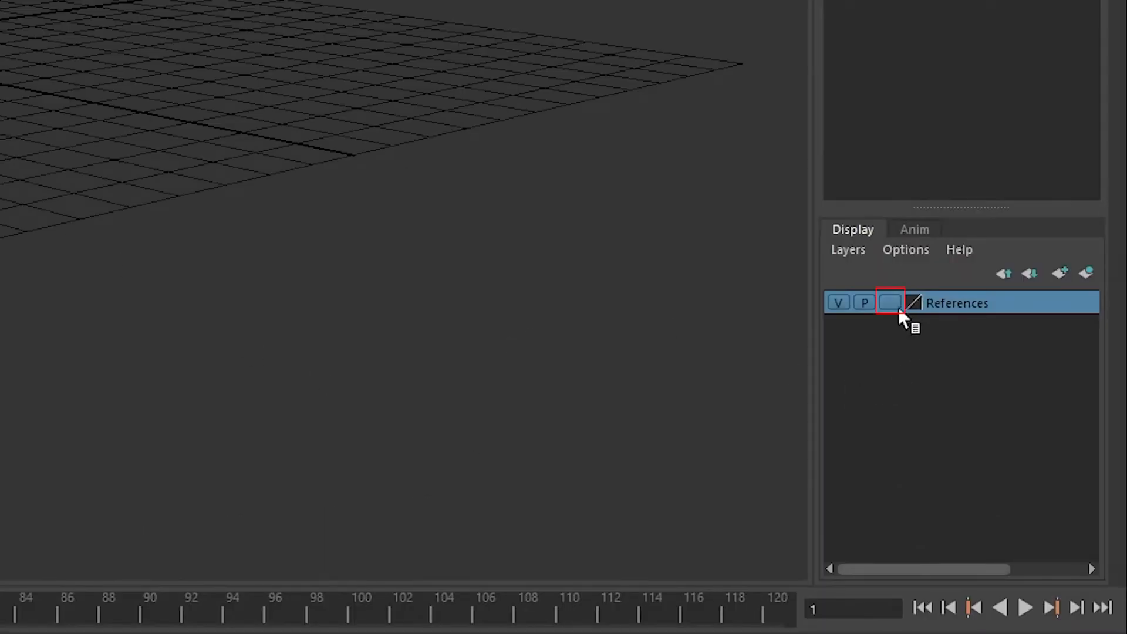
{"action": "left_click", "coordinate": [889, 303]}
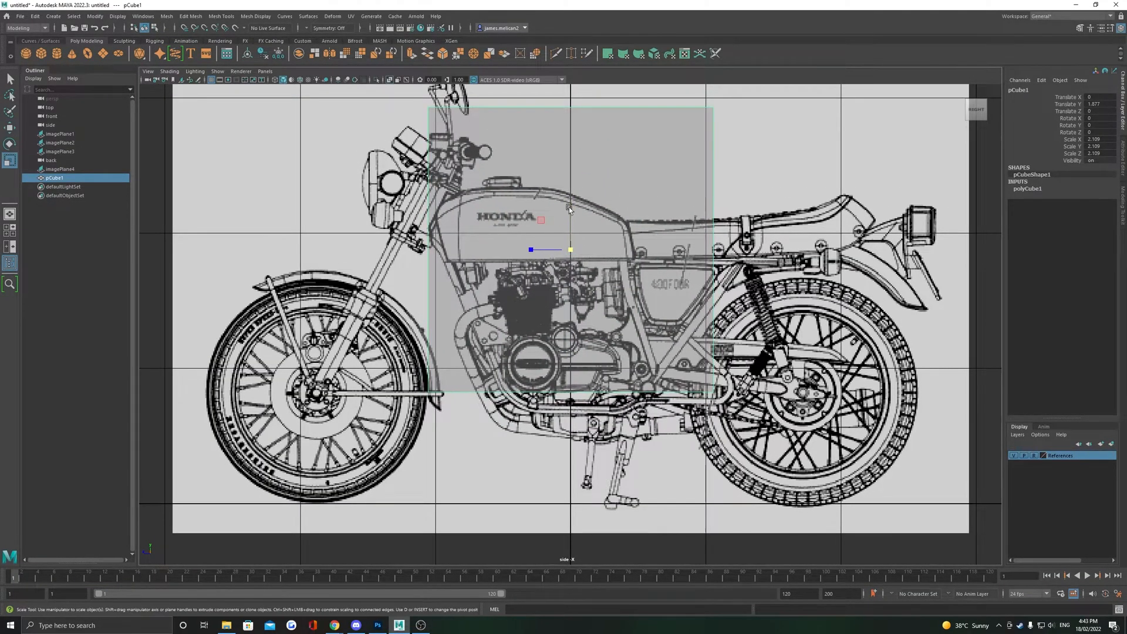
Step: Scale the cube uniformly to about 2.1 over the fuel tank area
{"action": "key", "text": "space"}
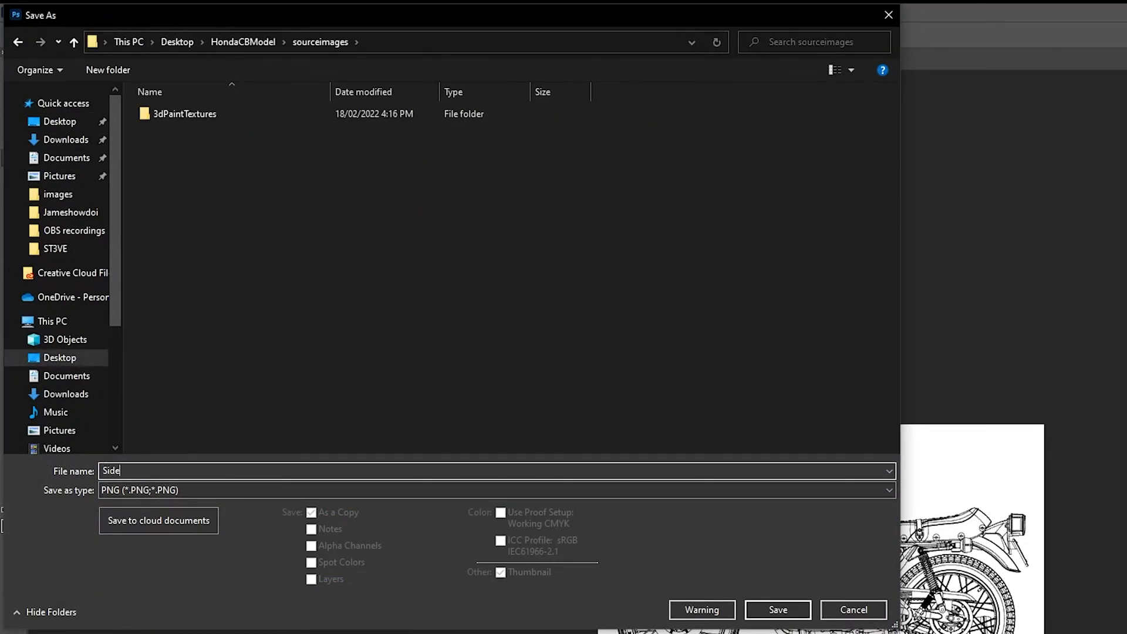
Step: Save the side blueprint as a PNG named Side in sourceimages
{"action": "left_click", "coordinate": [777, 609]}
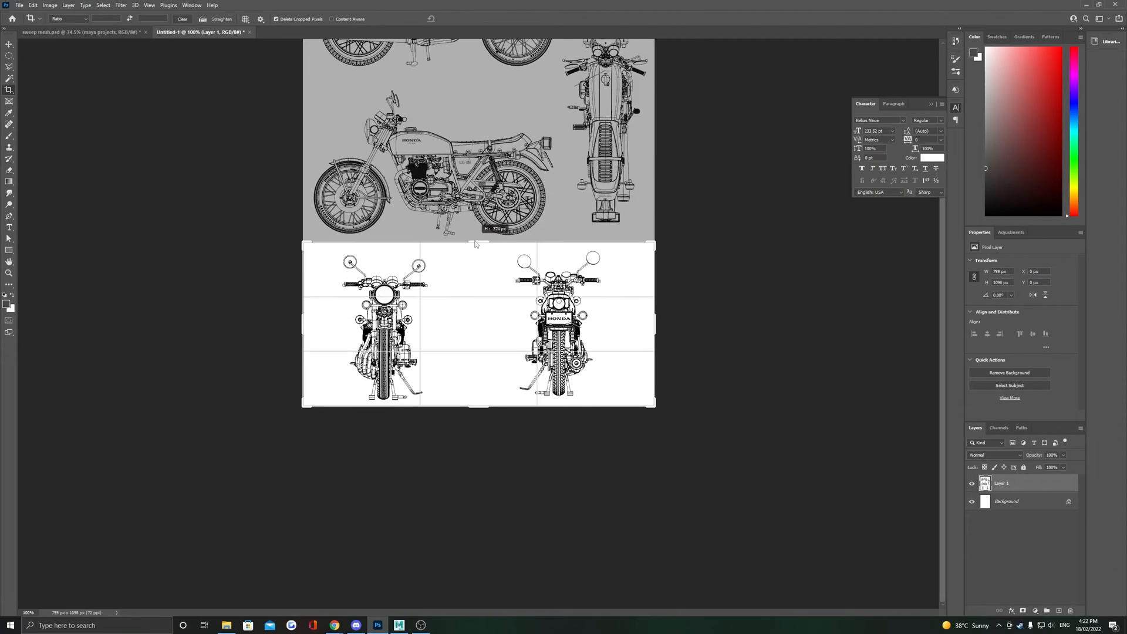